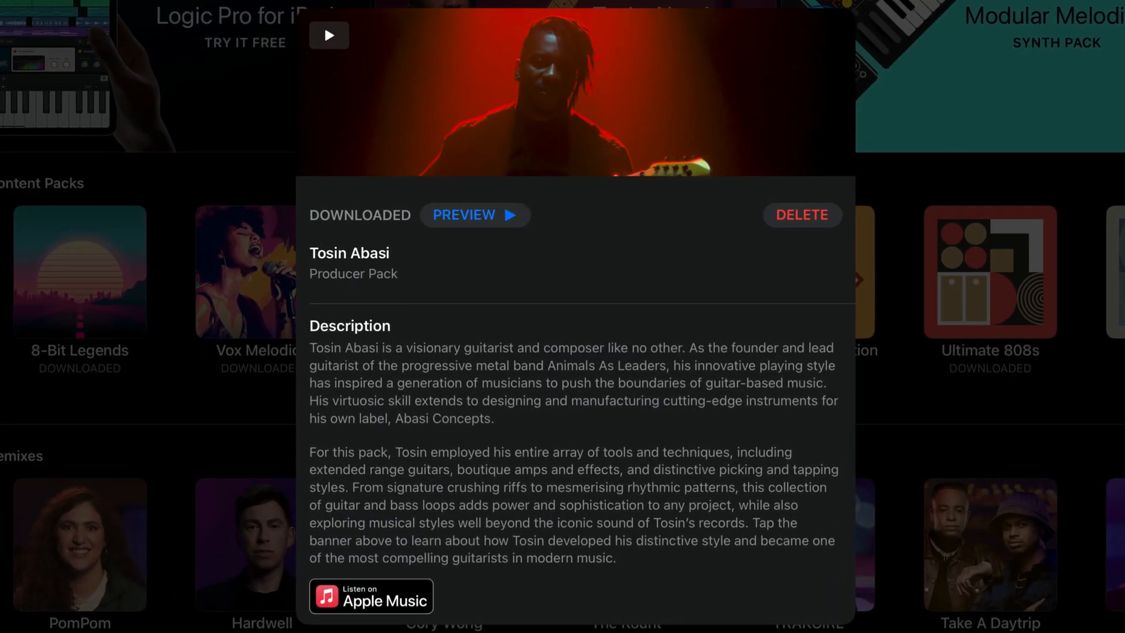
# - Authorise the Tosin Abasi pack install with the admin password and return to Recents
pyautogui.write('•••')
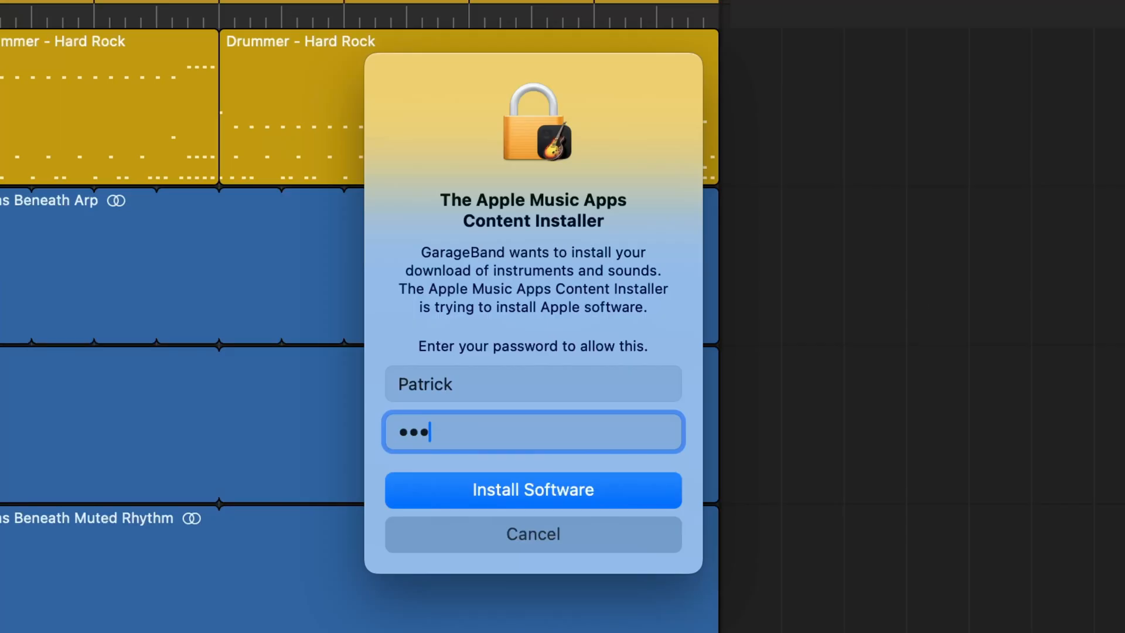
pyautogui.write('password')
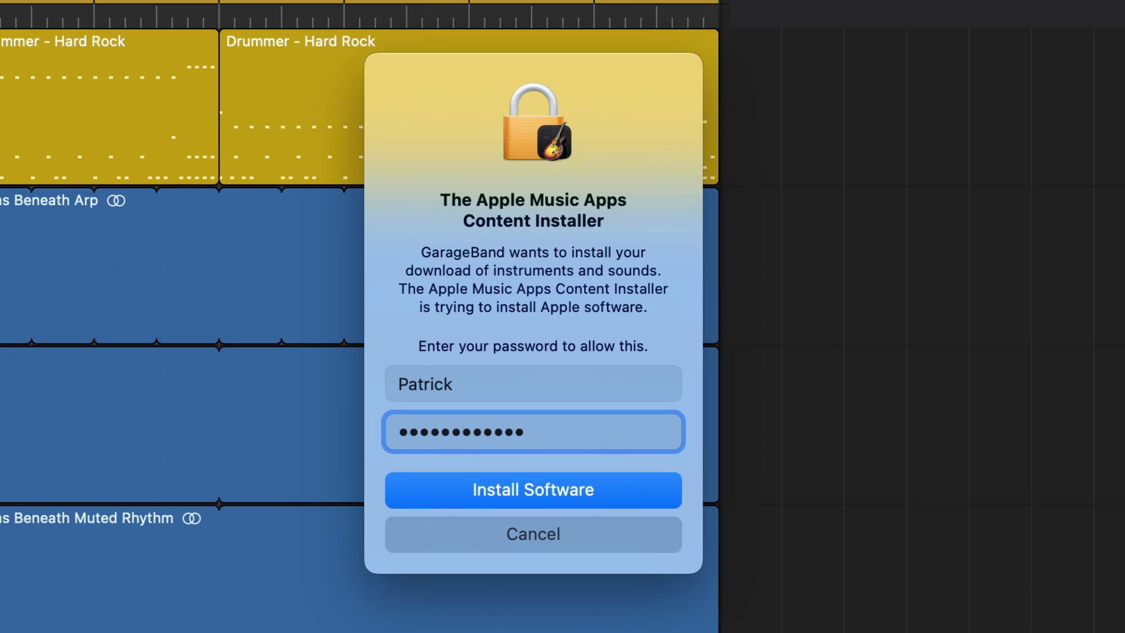
pyautogui.click(533, 489)
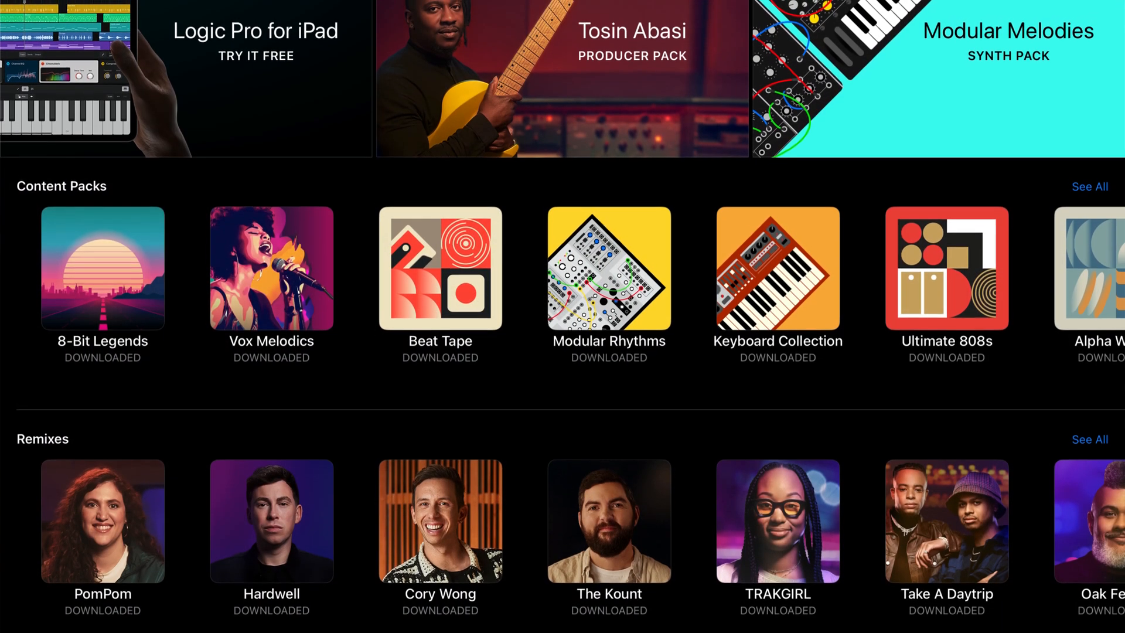
pyautogui.scroll(3)
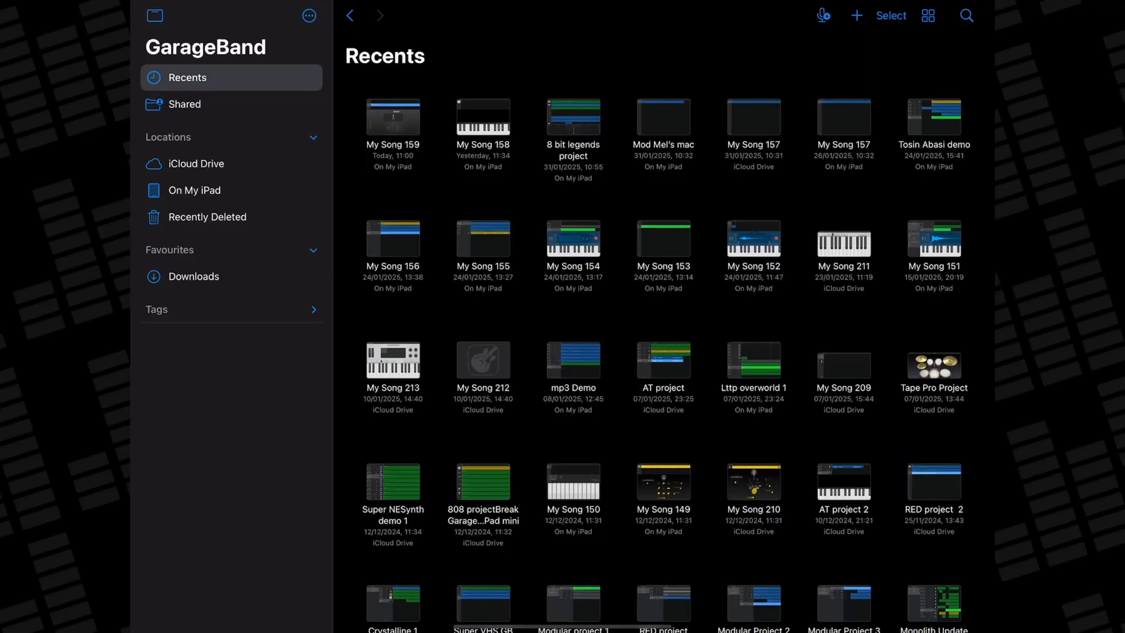
# - Share the Tosin Abasi demo song as a full GarageBand project to the Mac desktop
pyautogui.click(934, 119)
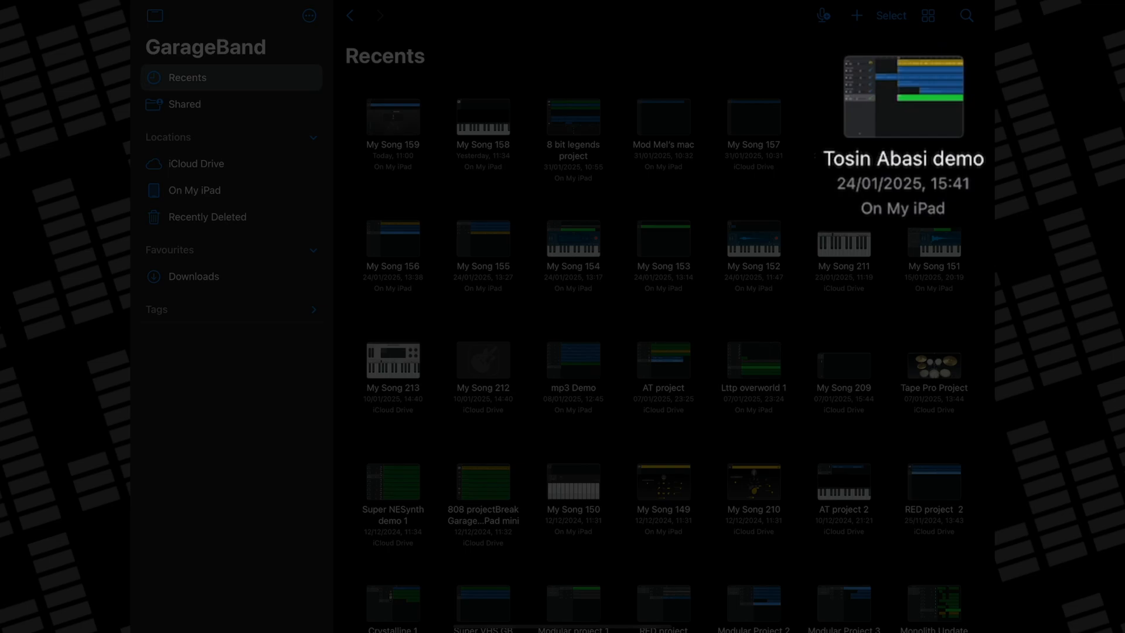
pyautogui.rightClick(934, 118)
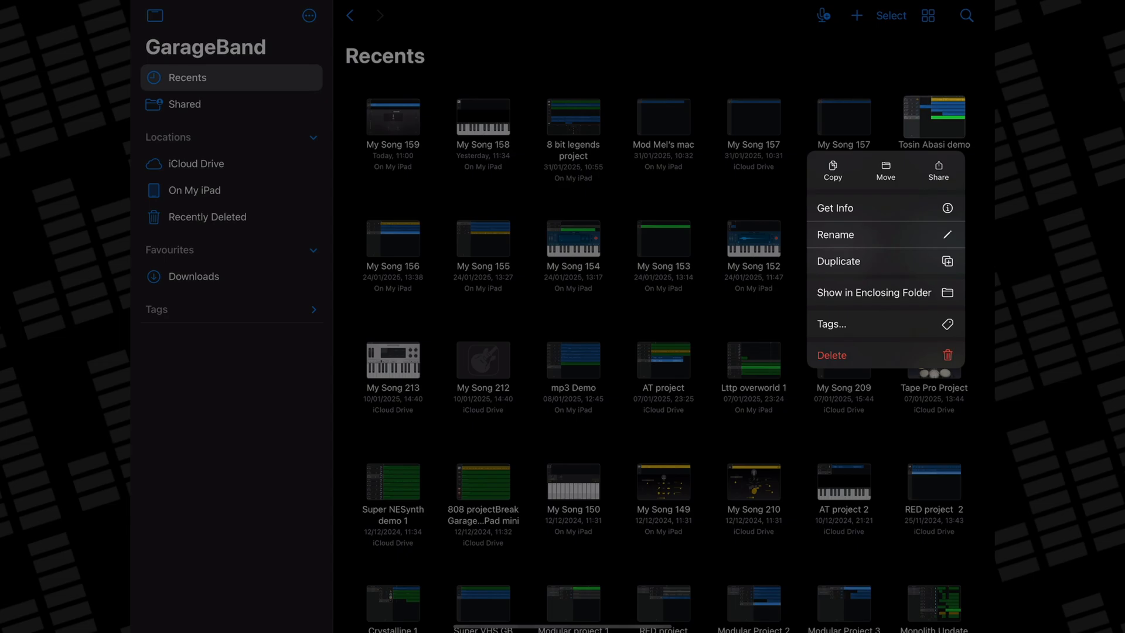
pyautogui.click(937, 170)
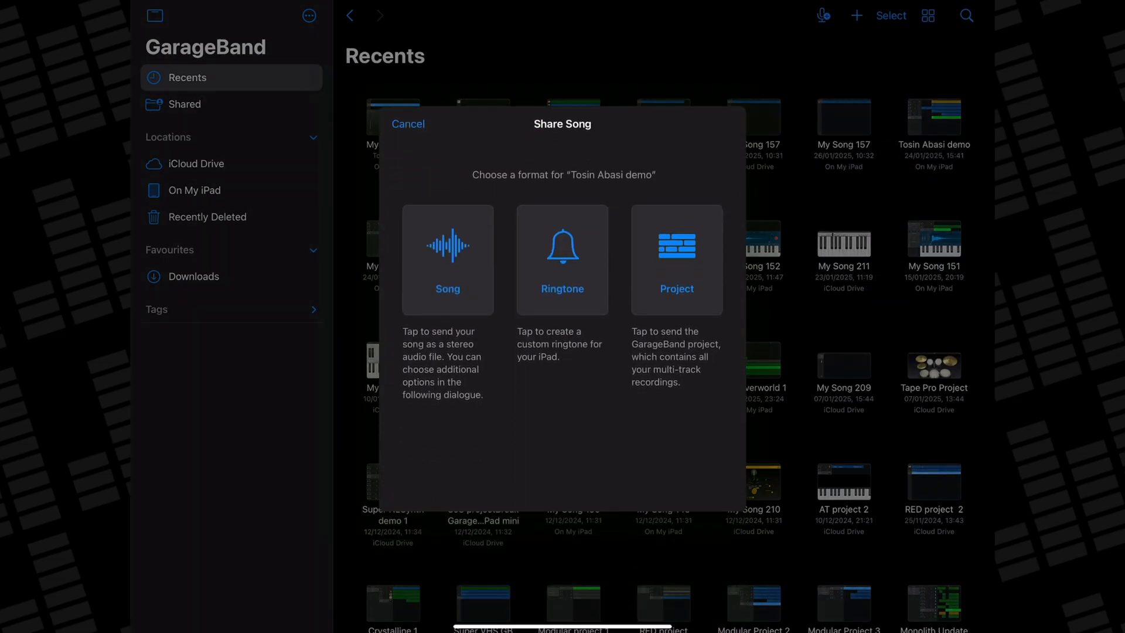
pyautogui.click(675, 259)
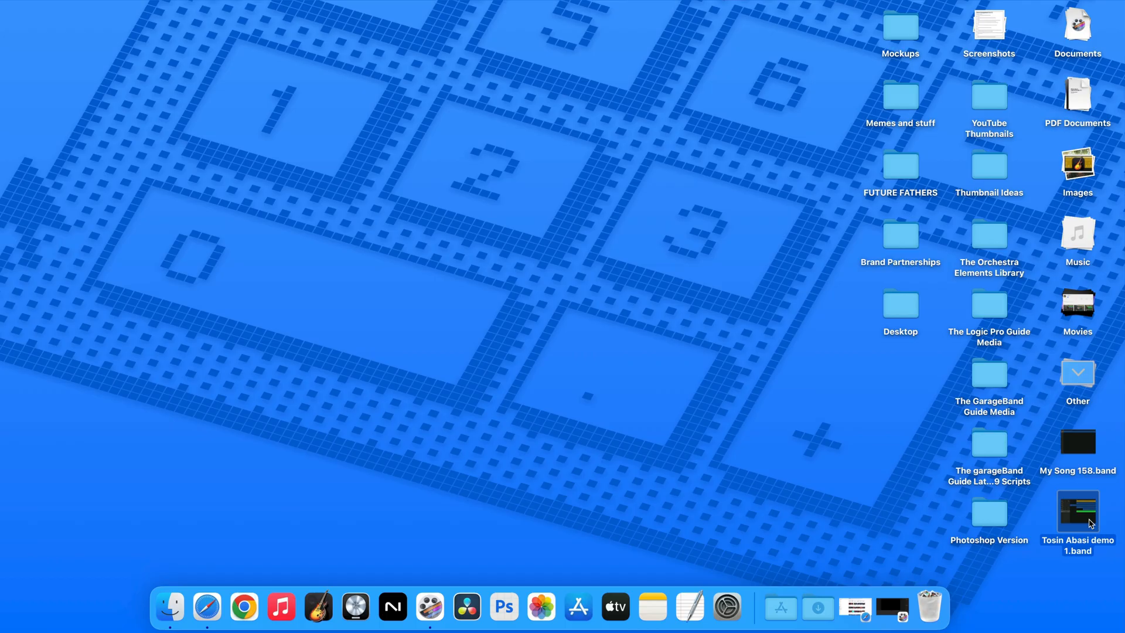
# - Open Tosin Abasi demo 1.band on the Mac, install its missing content and play it
pyautogui.click(318, 607)
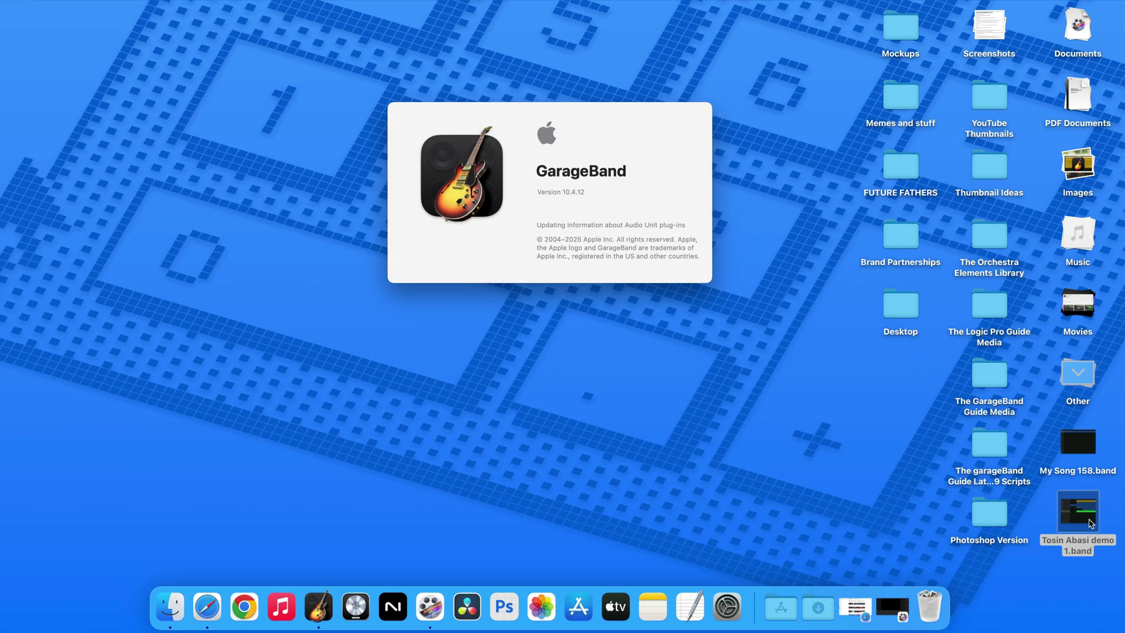
pyautogui.doubleClick(1076, 512)
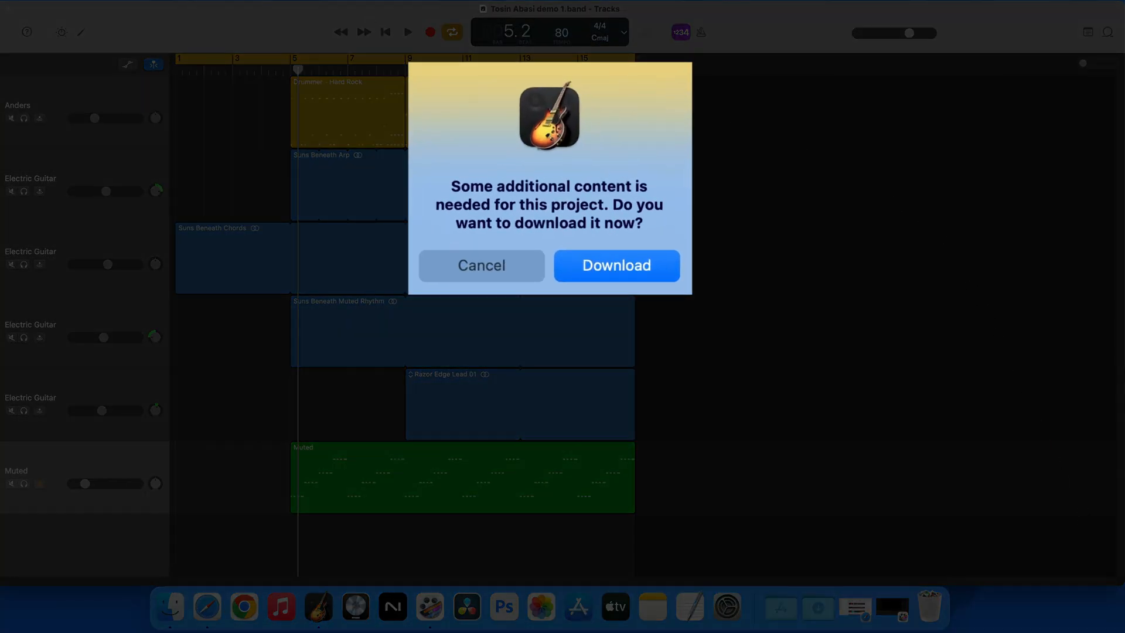
pyautogui.click(615, 265)
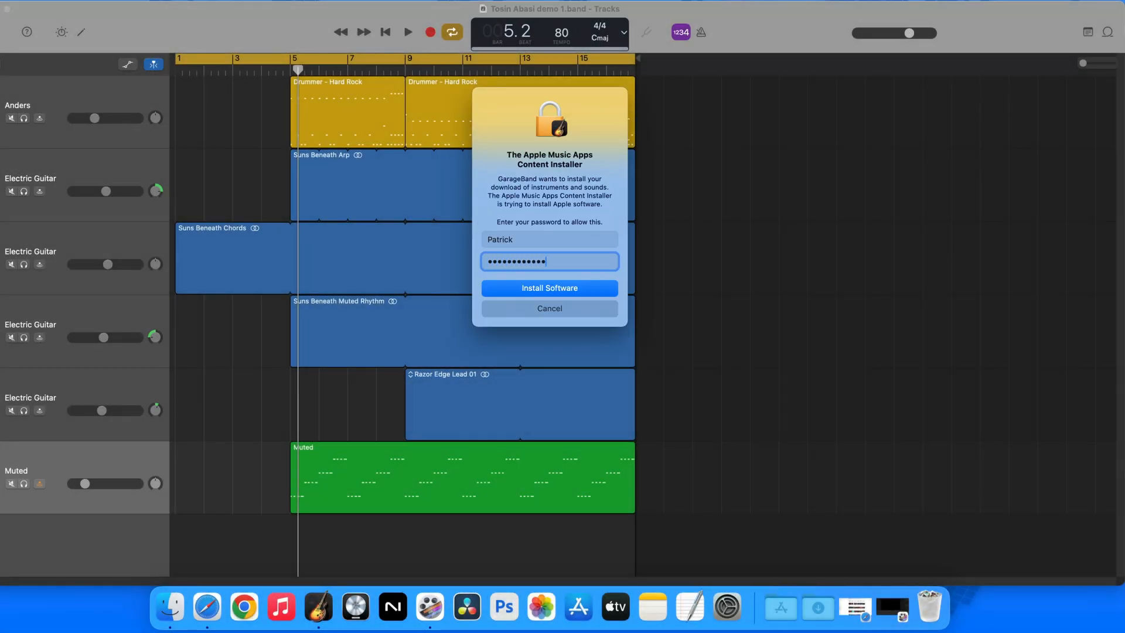
pyautogui.click(549, 288)
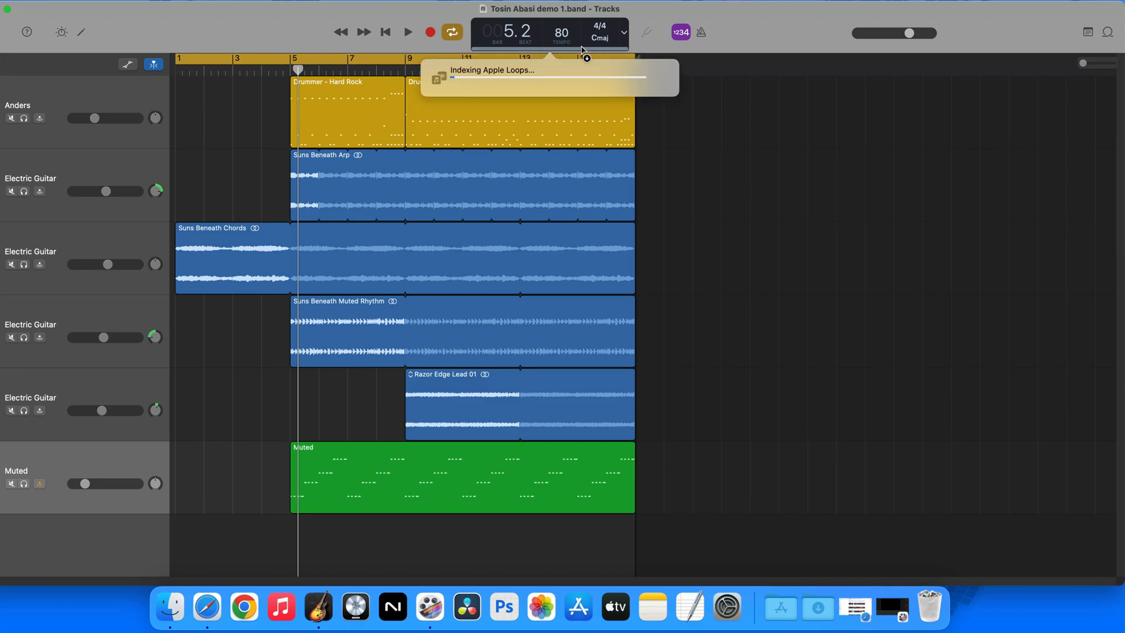
pyautogui.click(407, 32)
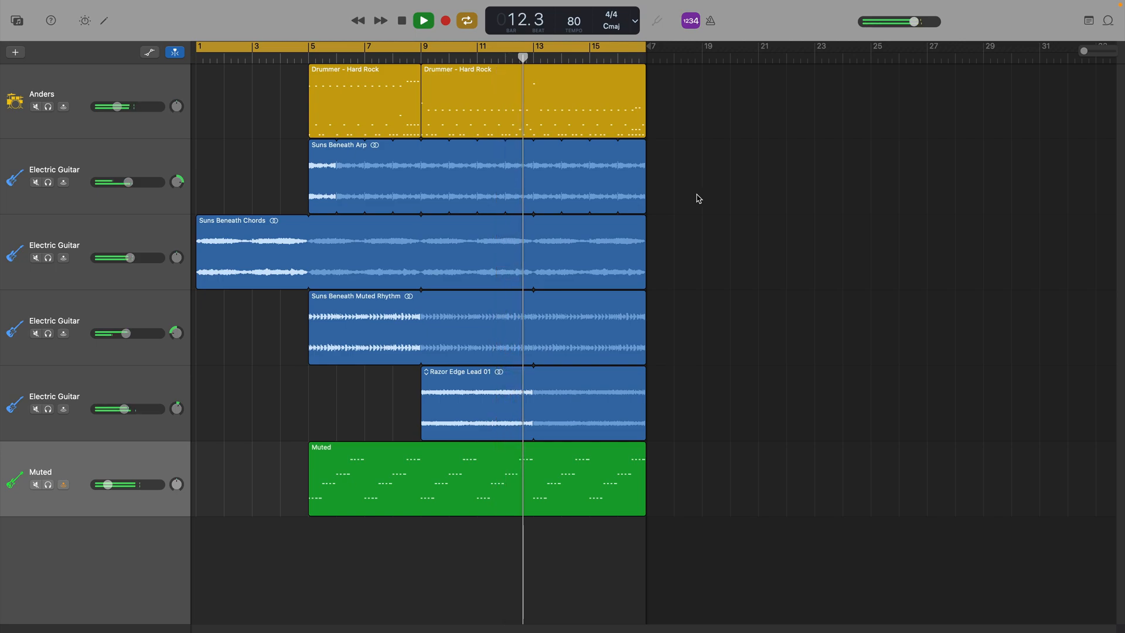
# - Stop playback and filter the Loop Browser to the Tosin Abasi sound pack
pyautogui.click(401, 20)
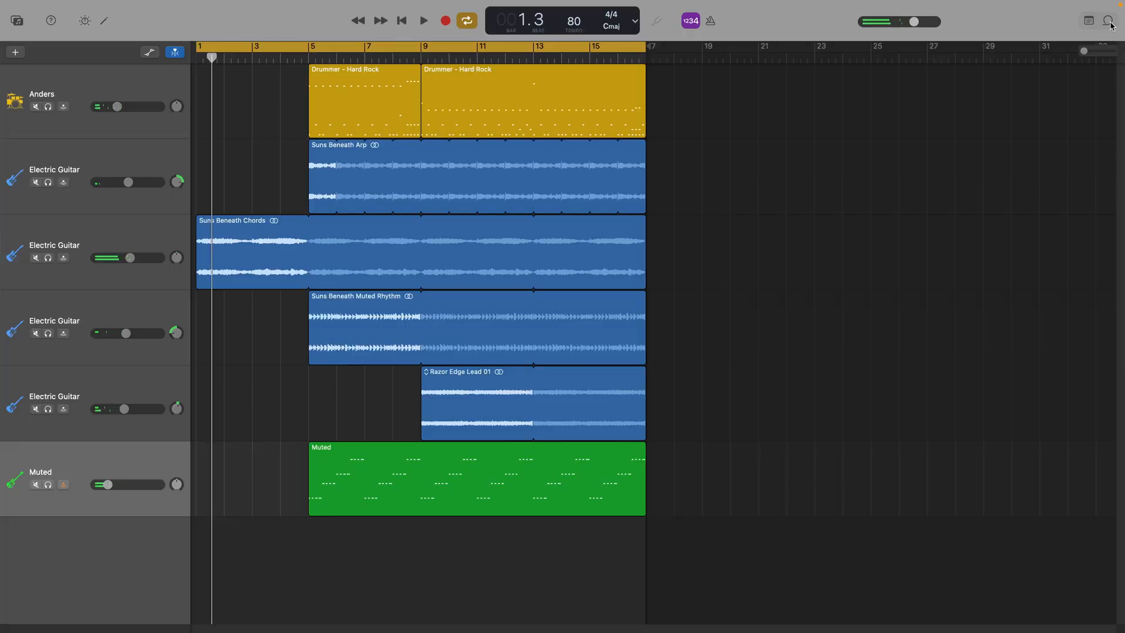
pyautogui.click(1111, 20)
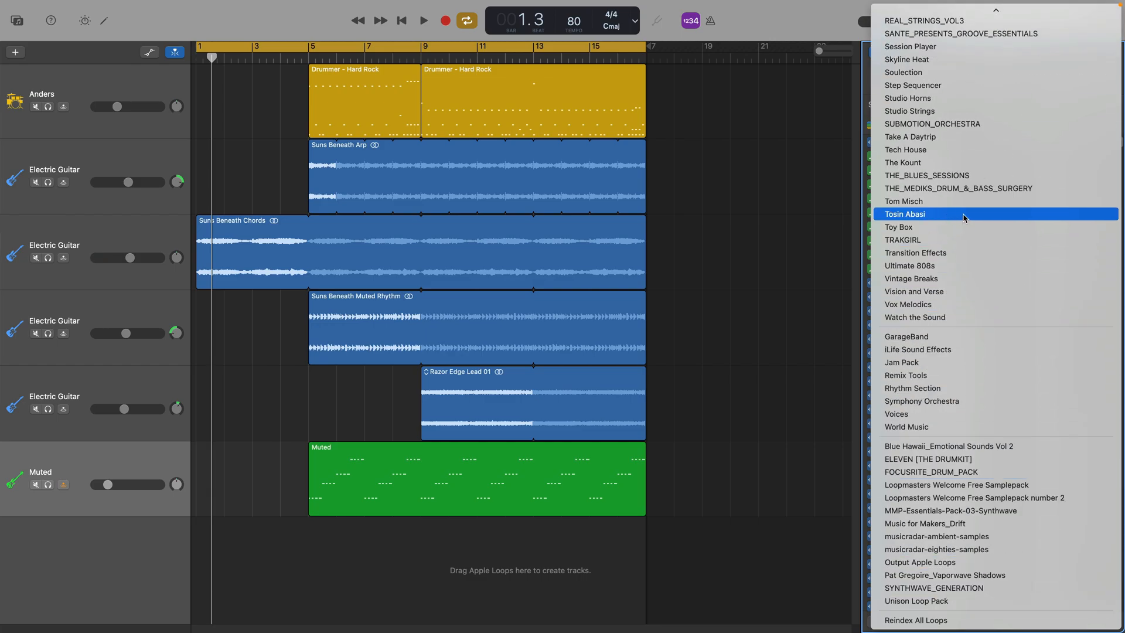
pyautogui.click(905, 214)
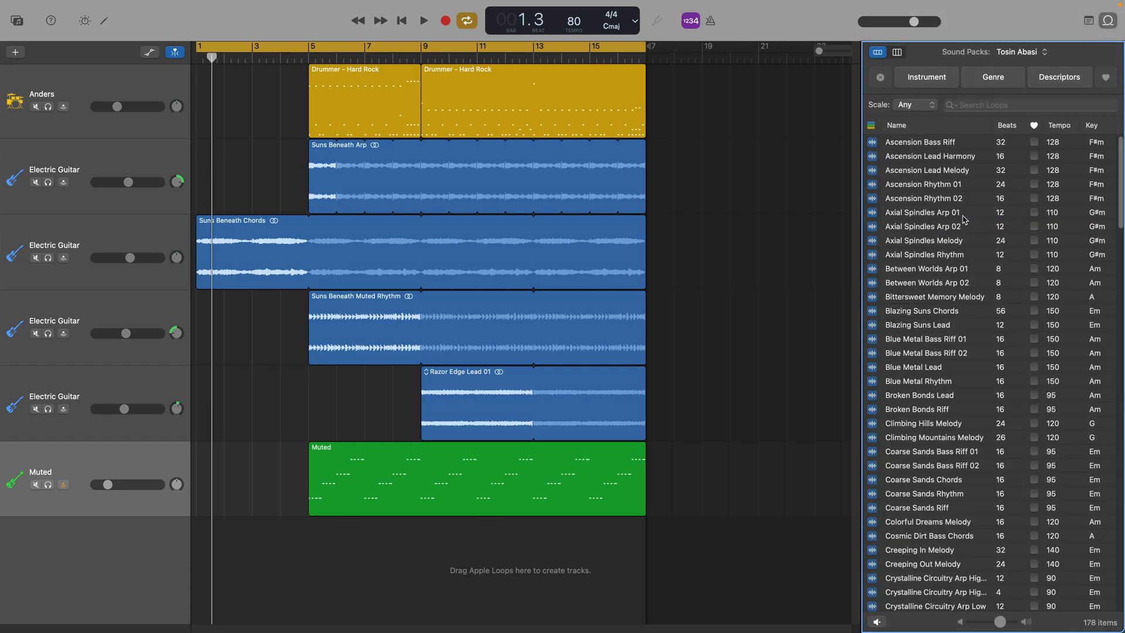
# - Audition Ascension Bass Riff, Bittersweet Memory Melody, Blue Metal Rhythm and another pack loop
pyautogui.click(921, 141)
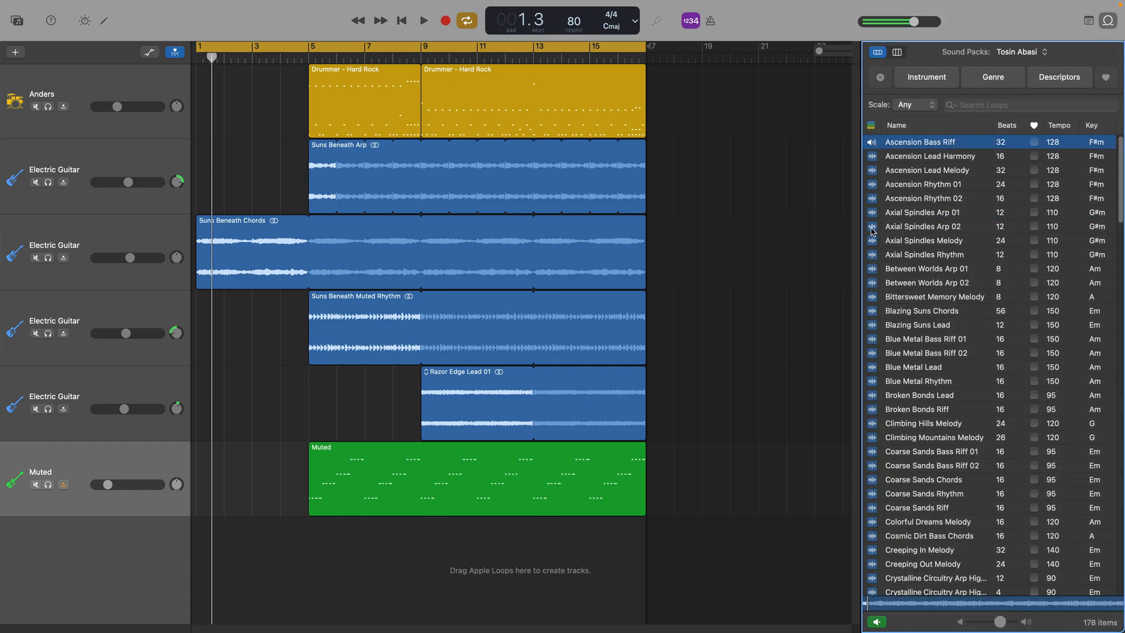
pyautogui.click(934, 296)
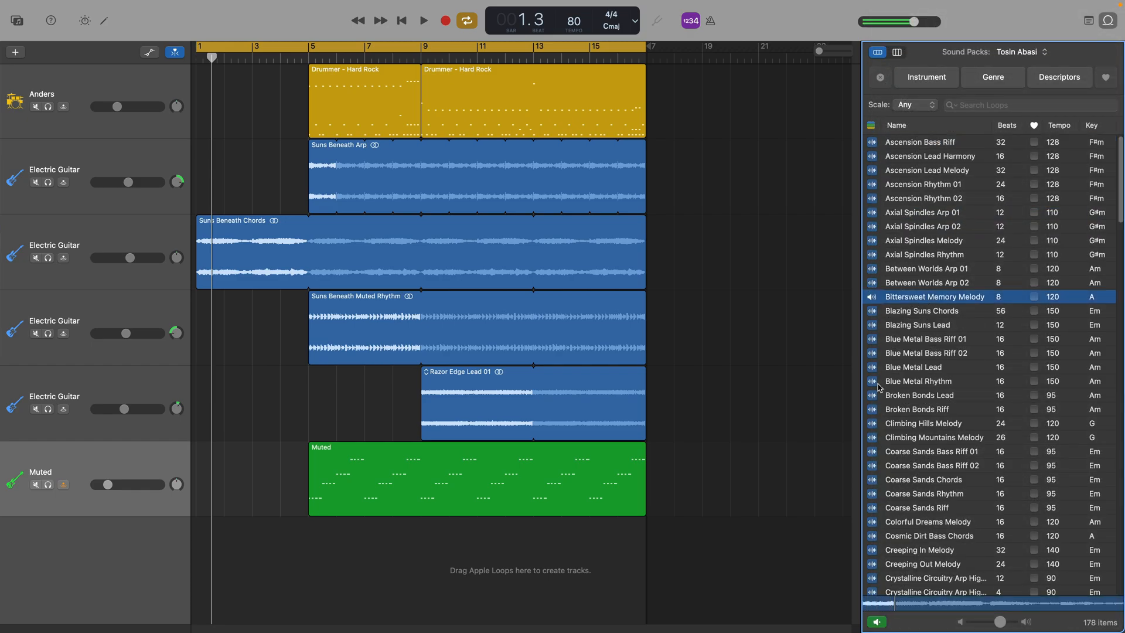
pyautogui.click(919, 381)
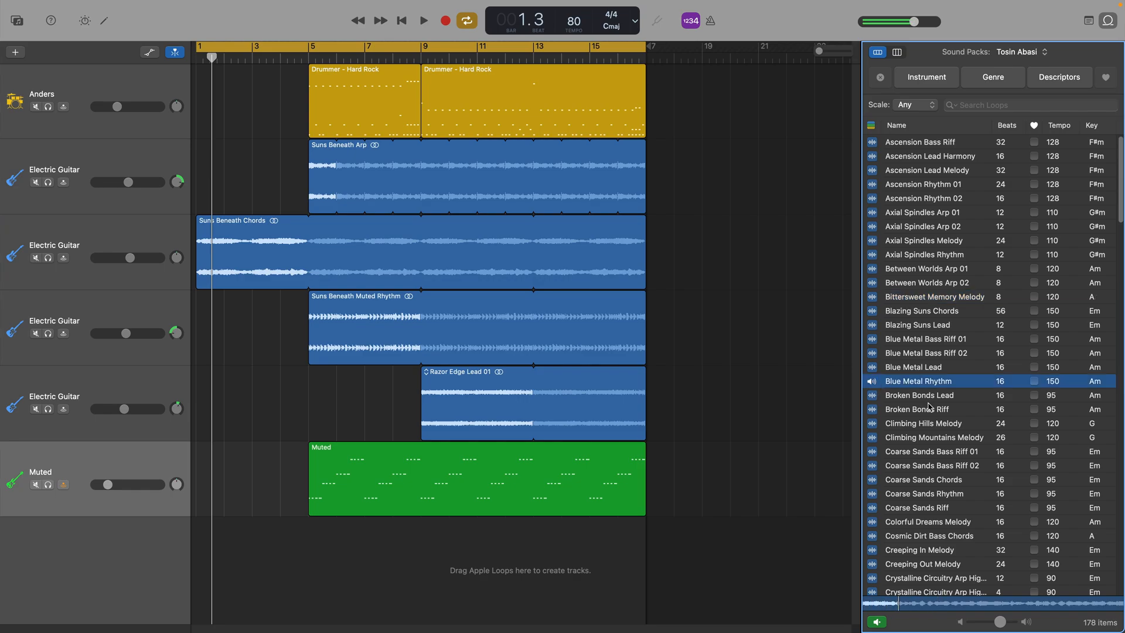
pyautogui.scroll(-3)
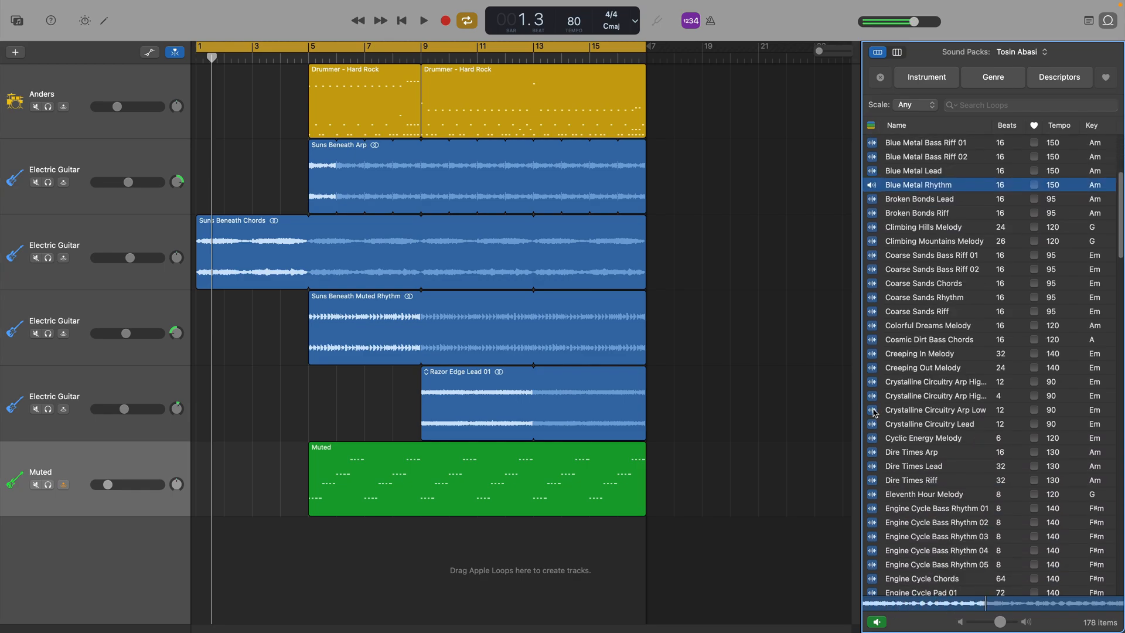
pyautogui.scroll(-3)
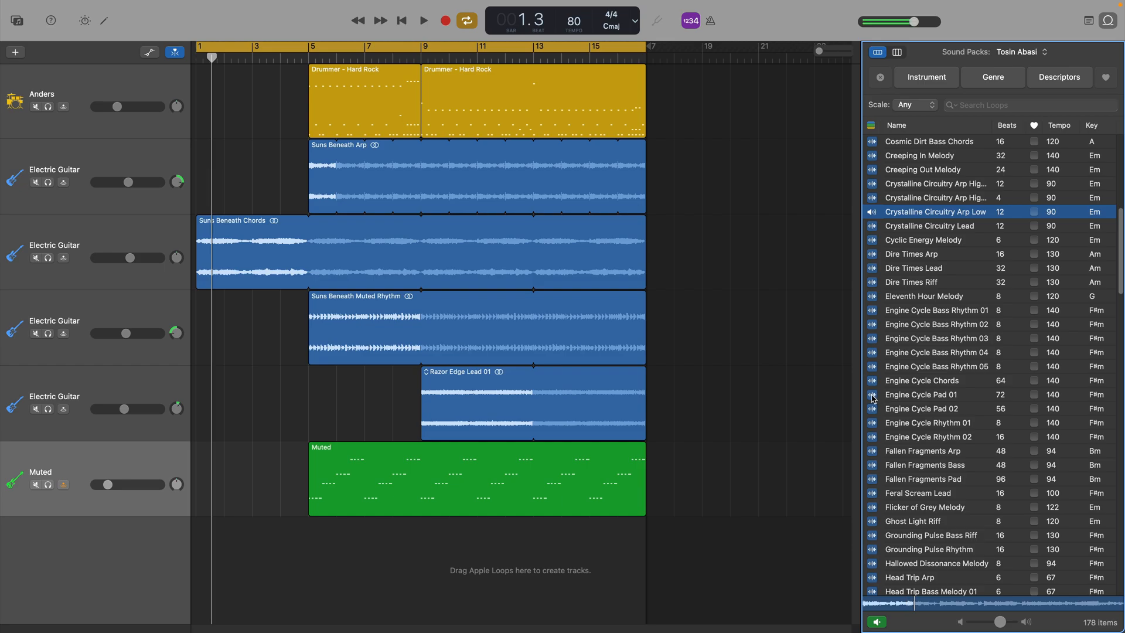
pyautogui.click(937, 352)
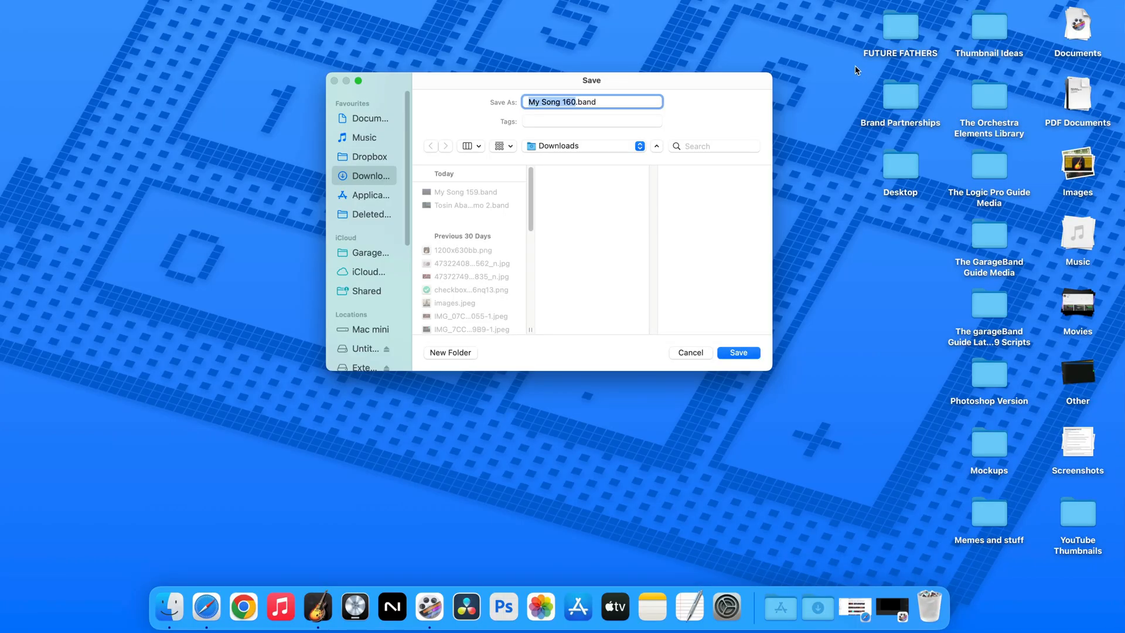
pyautogui.moveTo(761, 300)
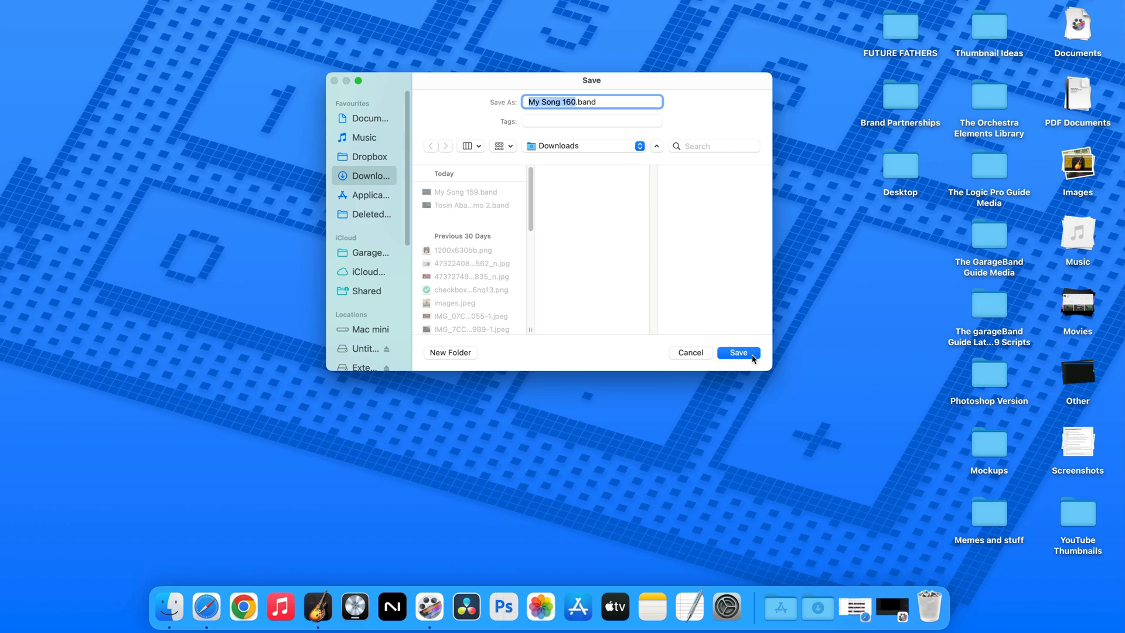
# - Save My Song 160, install its missing content and play the project
pyautogui.click(738, 353)
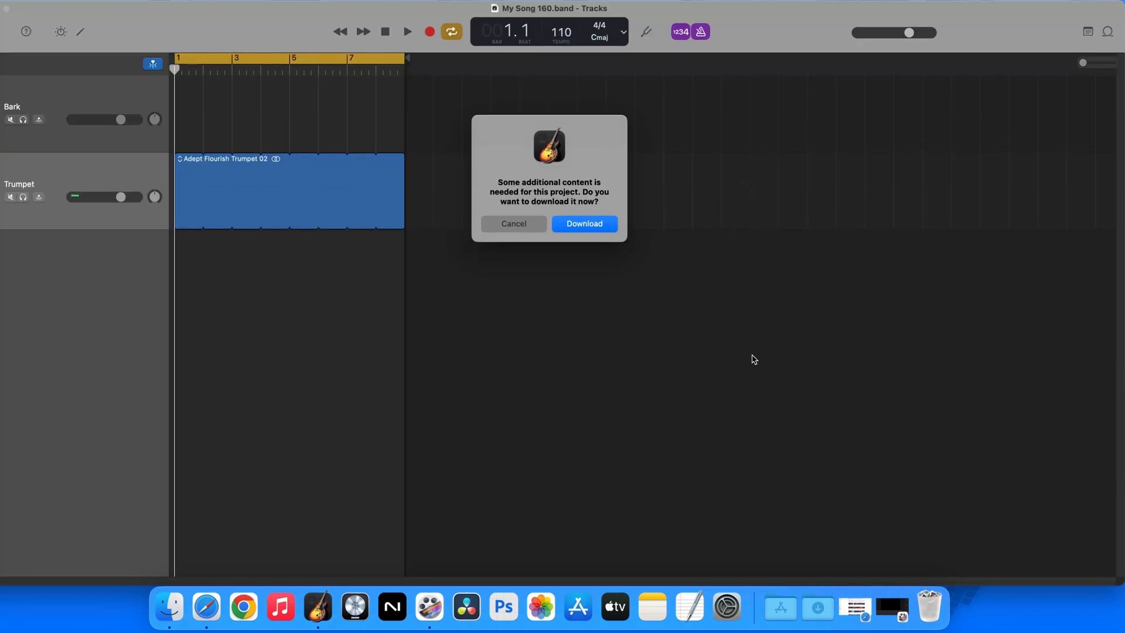
pyautogui.moveTo(755, 352)
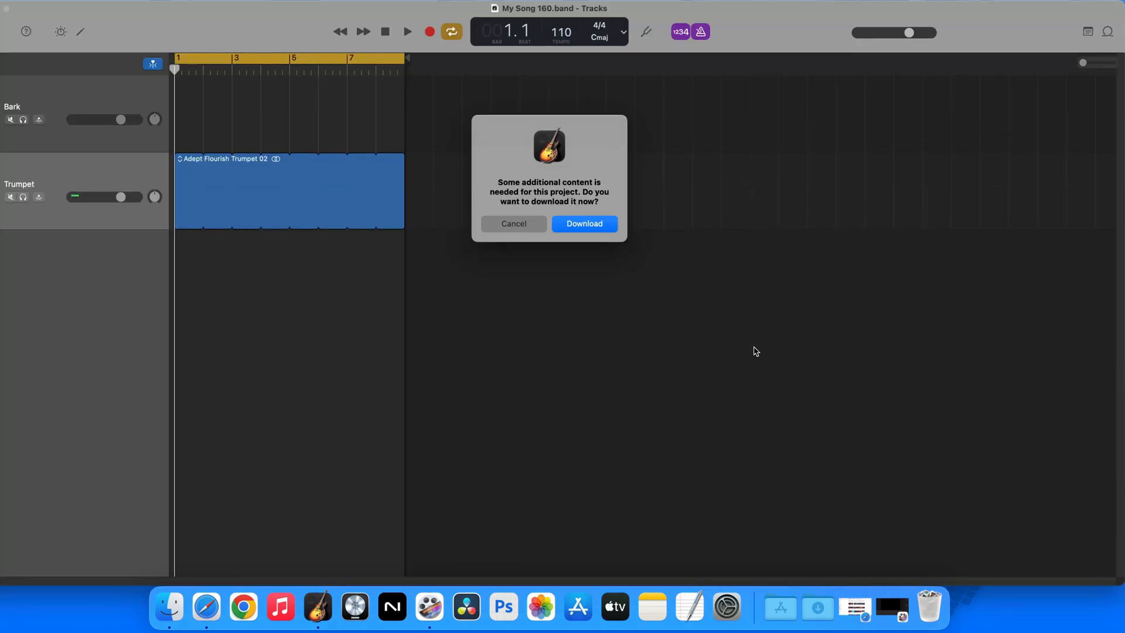
pyautogui.click(513, 223)
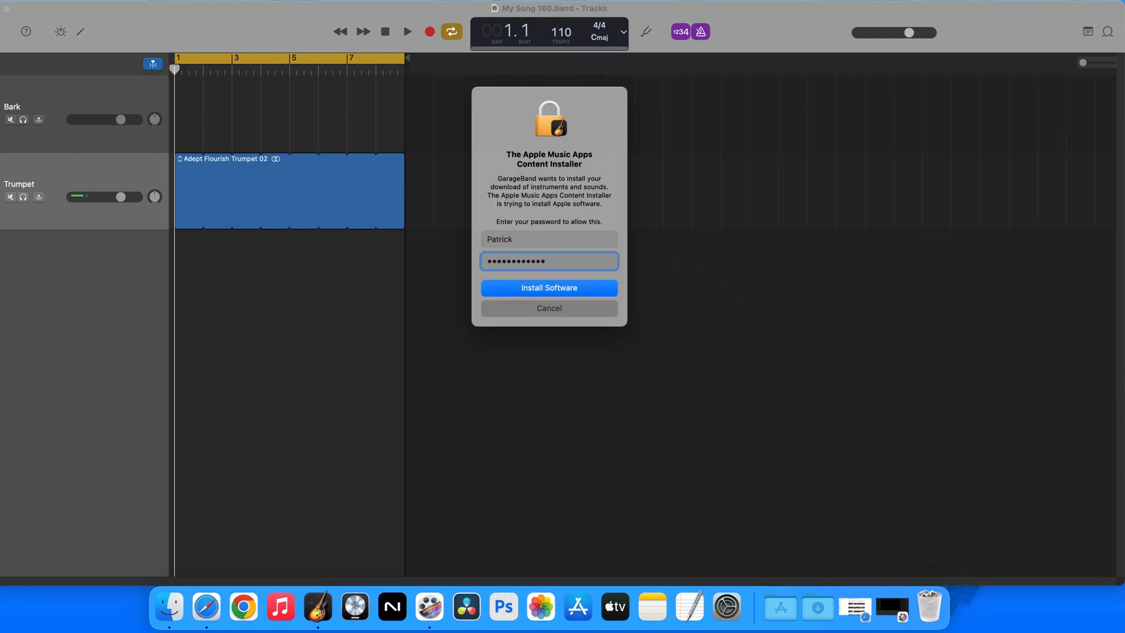
pyautogui.click(549, 287)
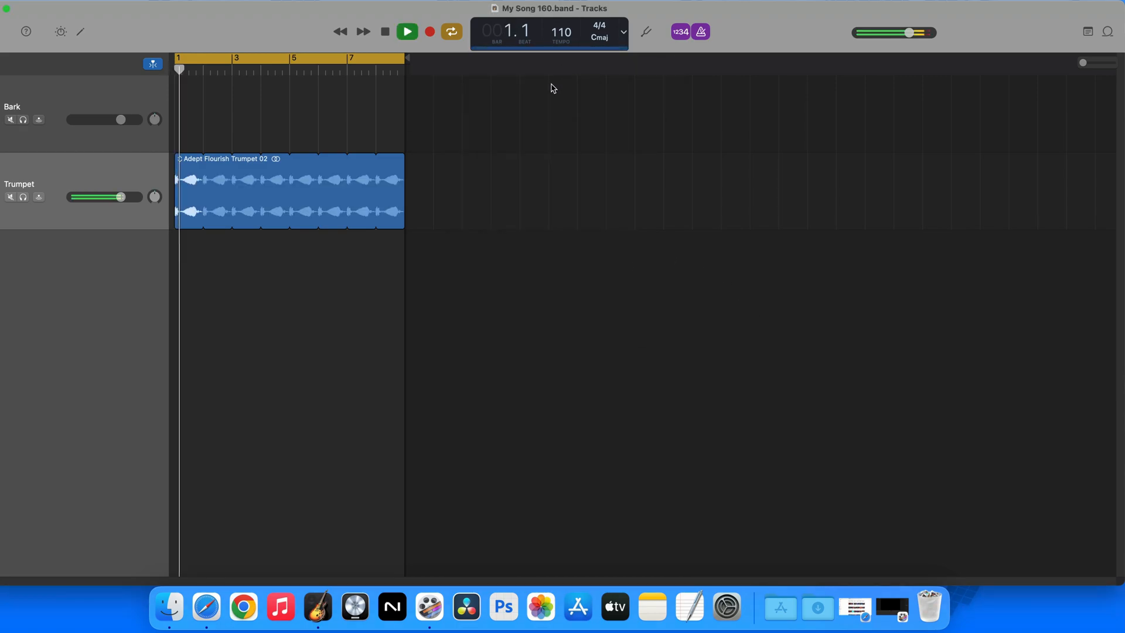
pyautogui.click(406, 31)
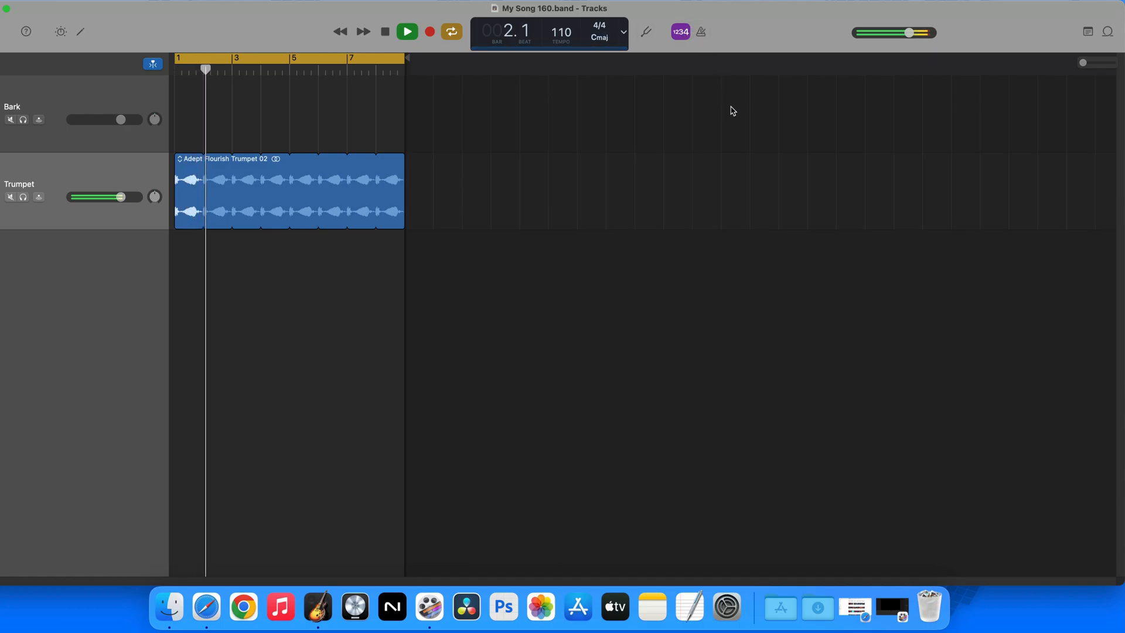
pyautogui.click(406, 32)
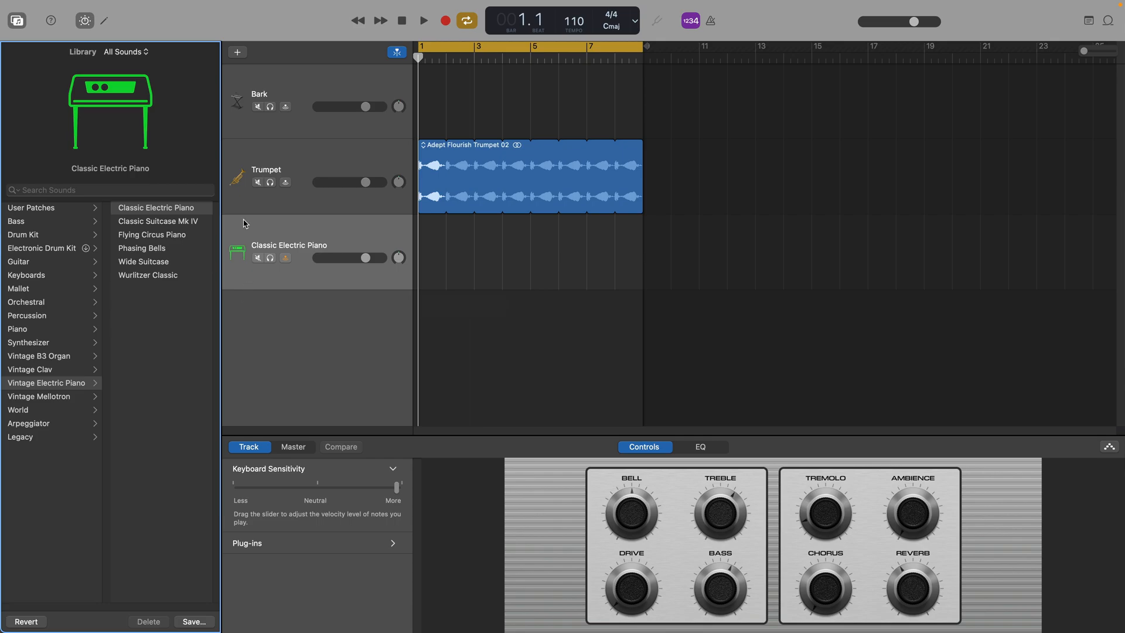
# - Filter the Library to the PomPom pack and choose the Brass > Big Horn patch
pyautogui.click(124, 51)
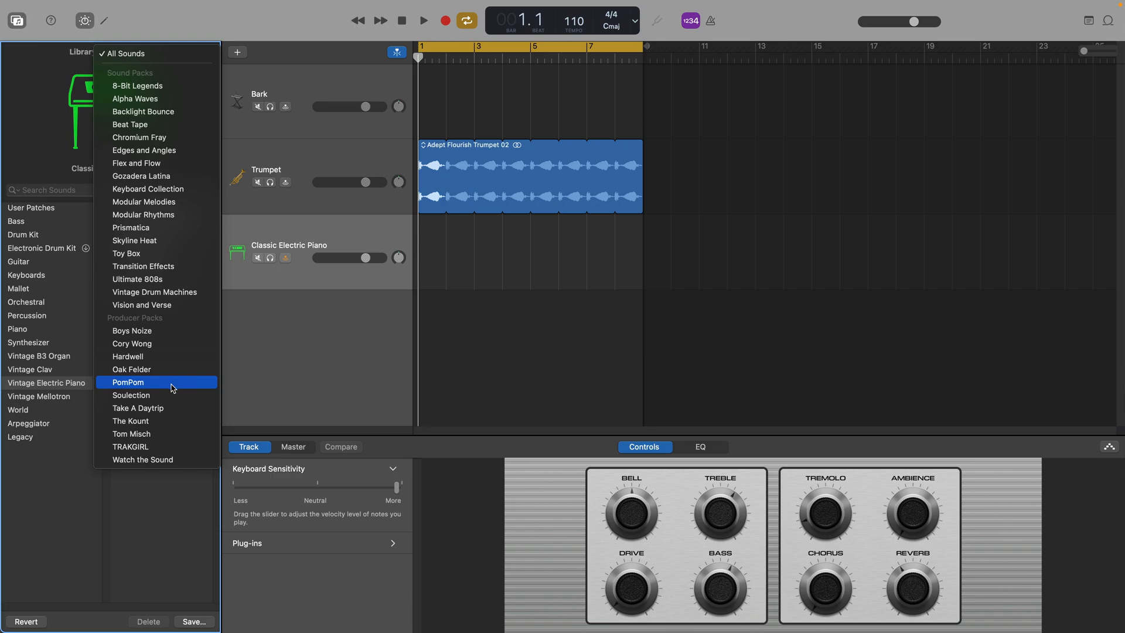
pyautogui.click(128, 382)
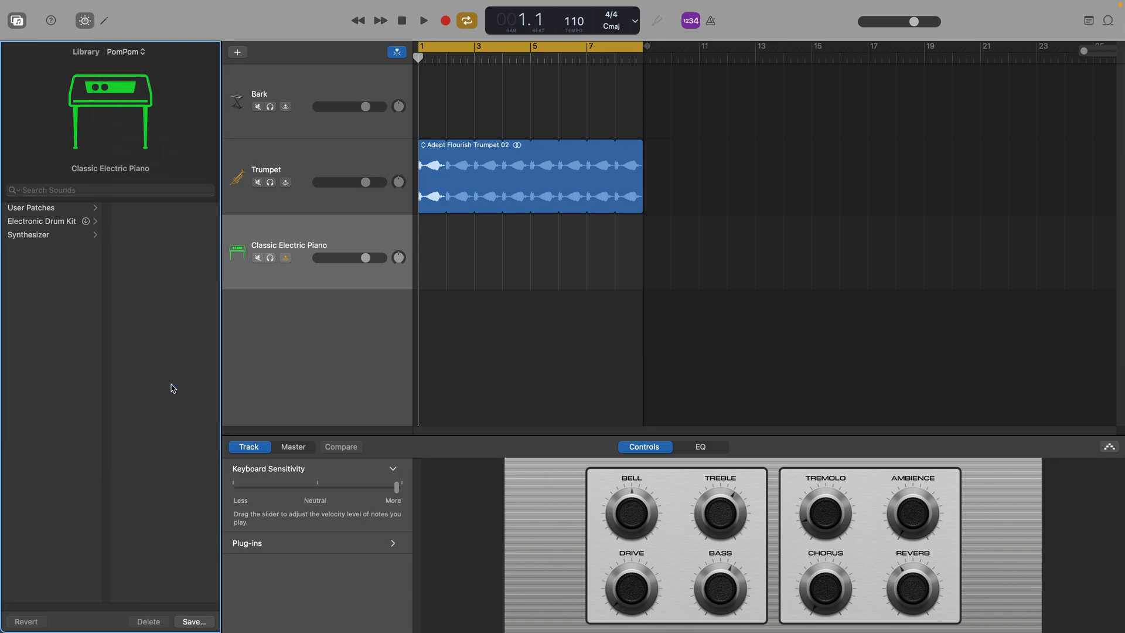
pyautogui.press('cmd+k')
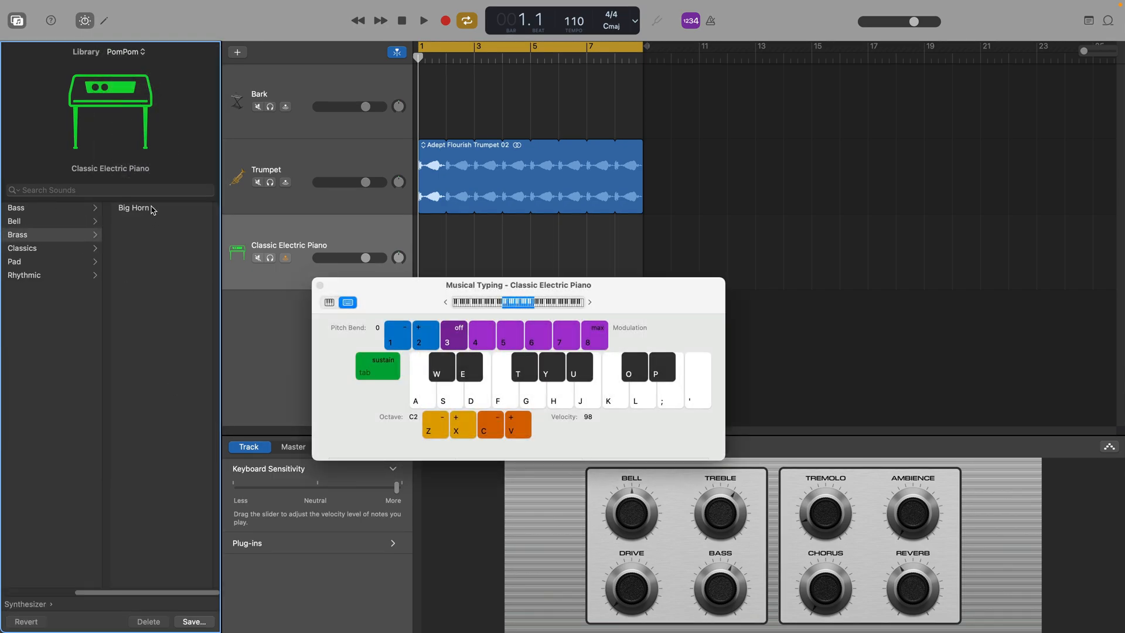
pyautogui.click(134, 207)
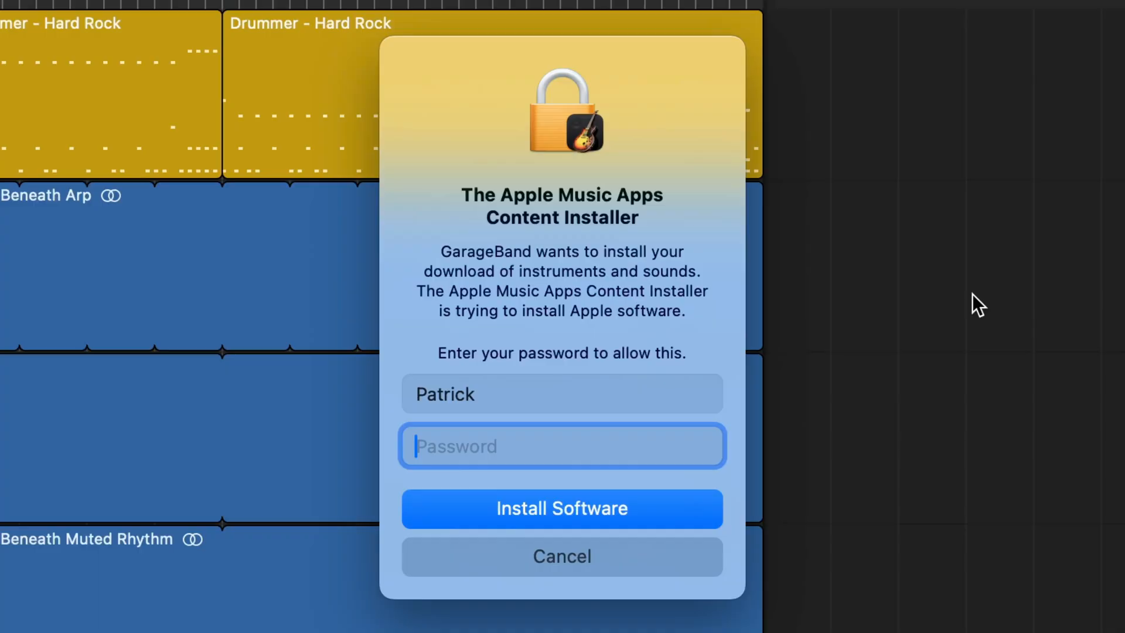
# - Enter the admin password in the Content Installer prompt
pyautogui.write('password')
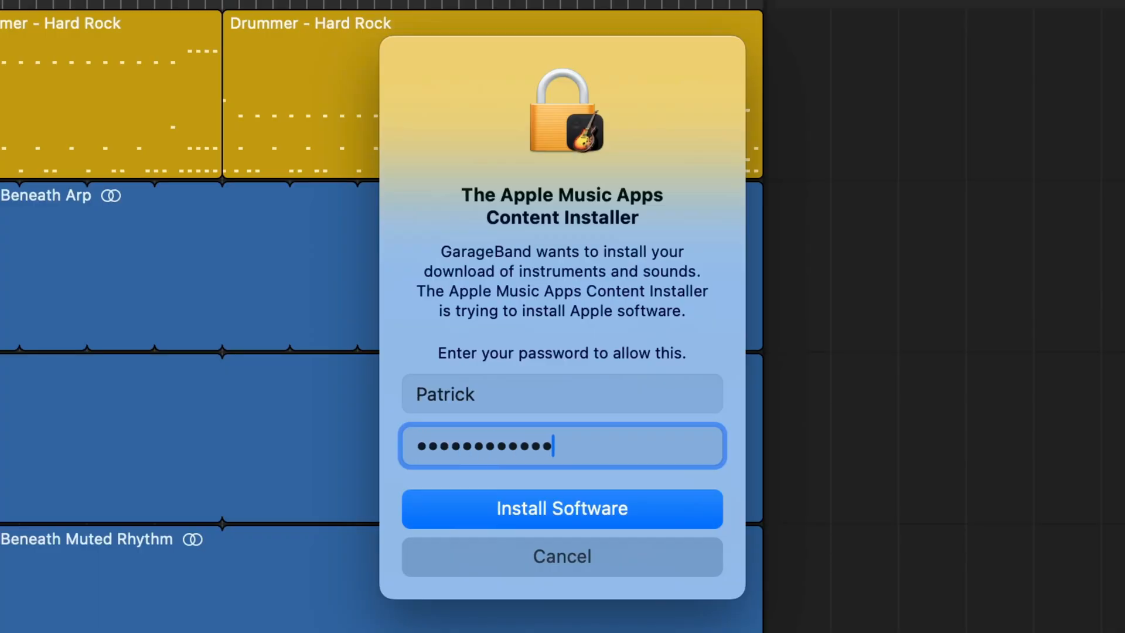